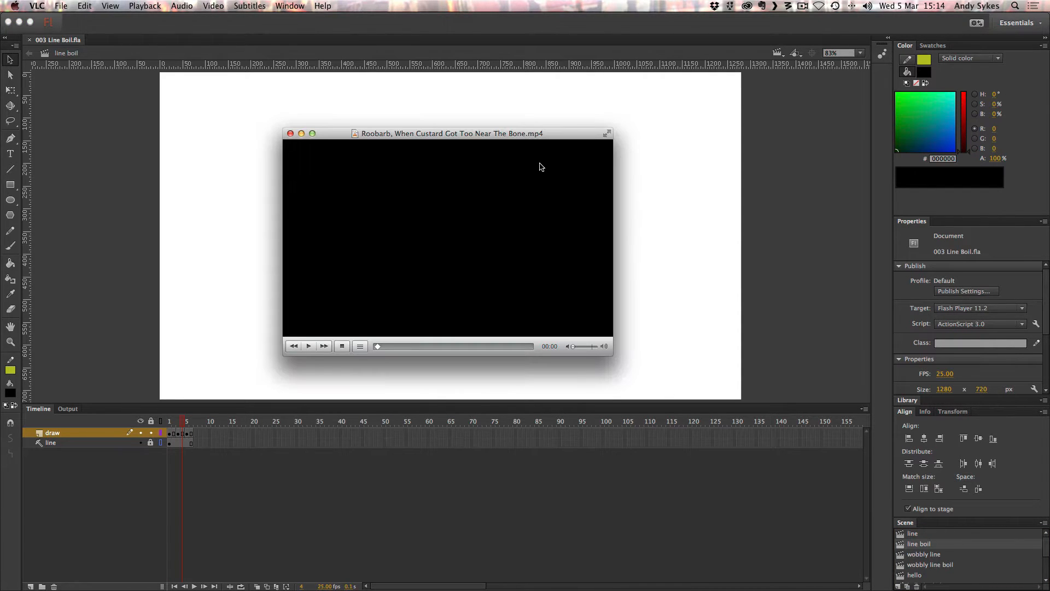
- Play the Roobarb 'When Custard Got Too Near The Bone' clip in VLC
left_click(309, 345)
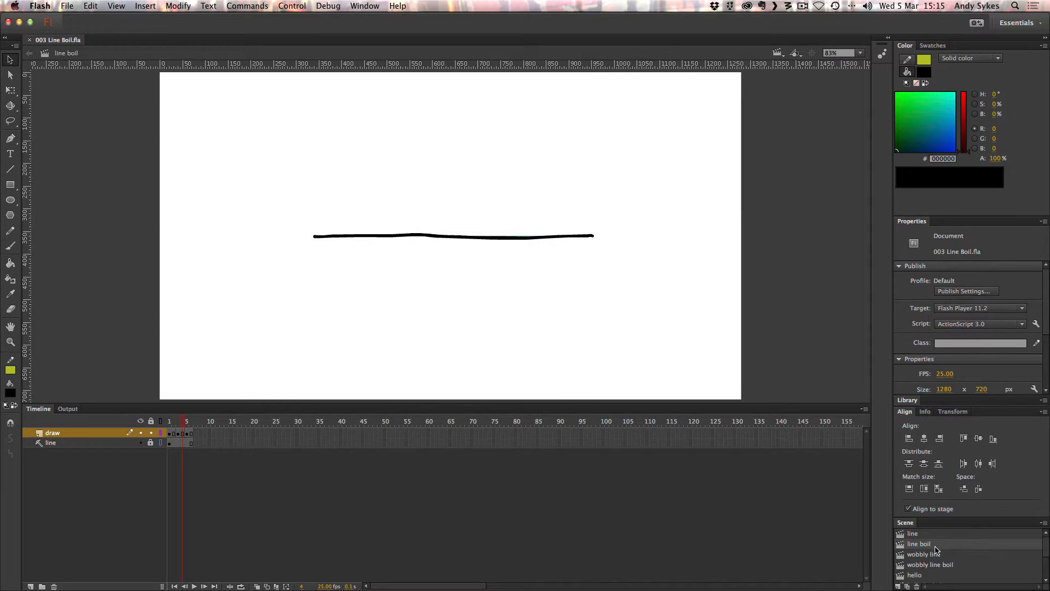
- Switch to the wobbly line boil scene and play/stop it to land on differently redrawn frames
left_click(922, 553)
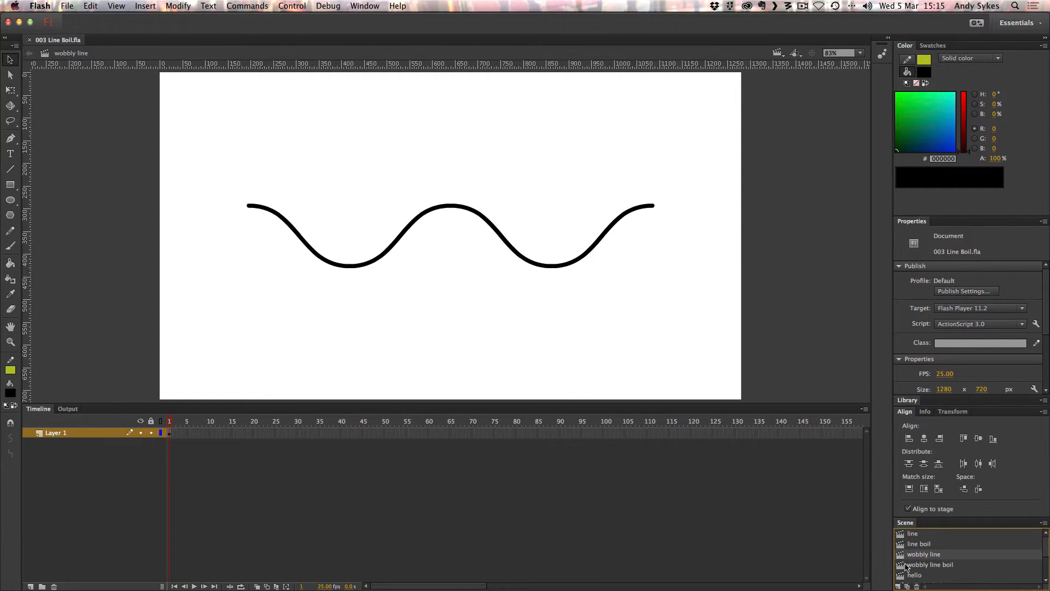
left_click(930, 565)
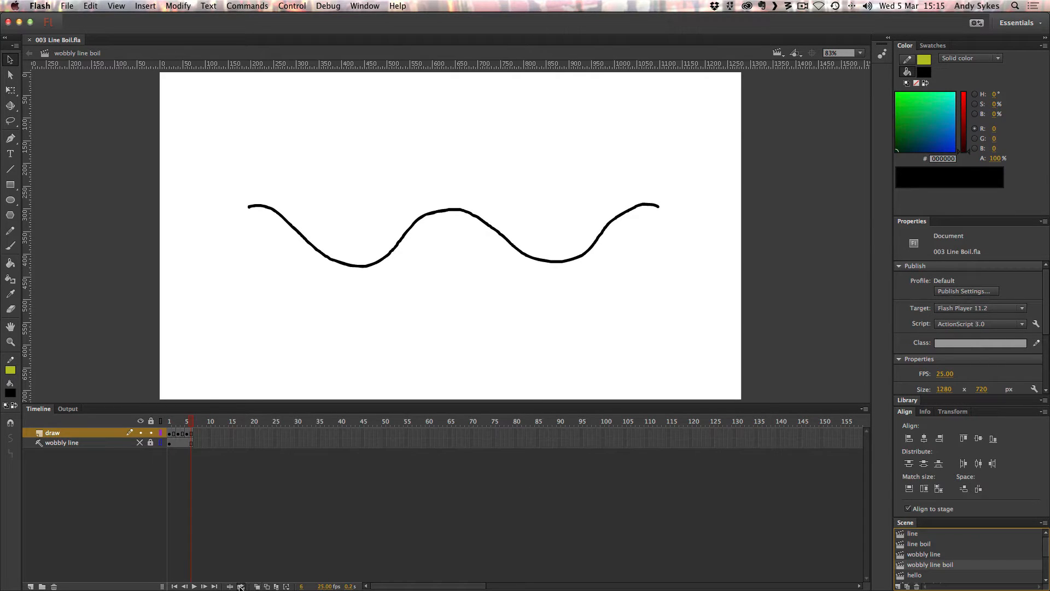
left_click(194, 585)
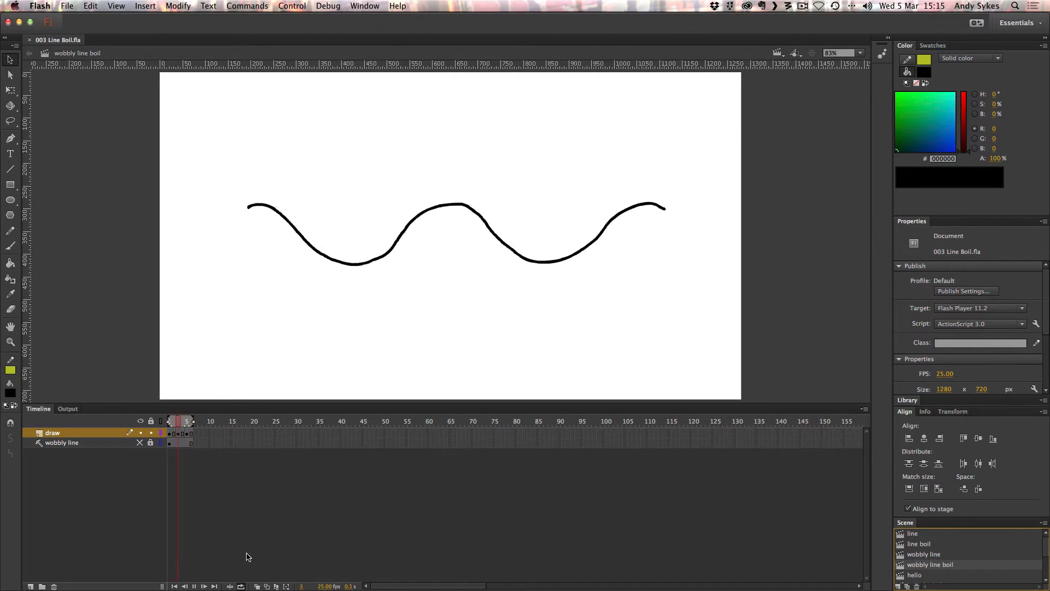
left_click(186, 420)
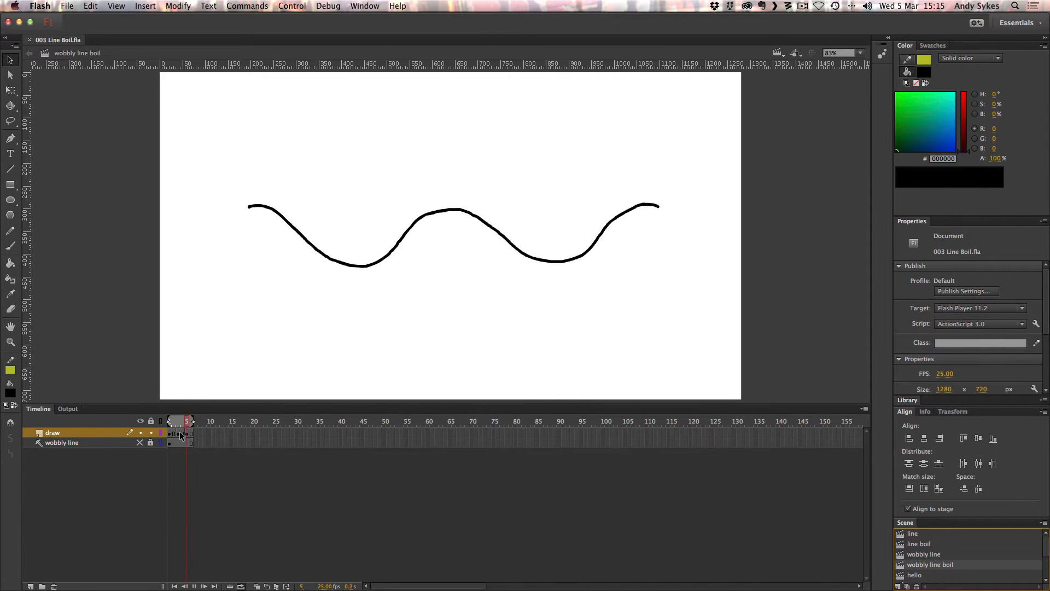
left_click(179, 433)
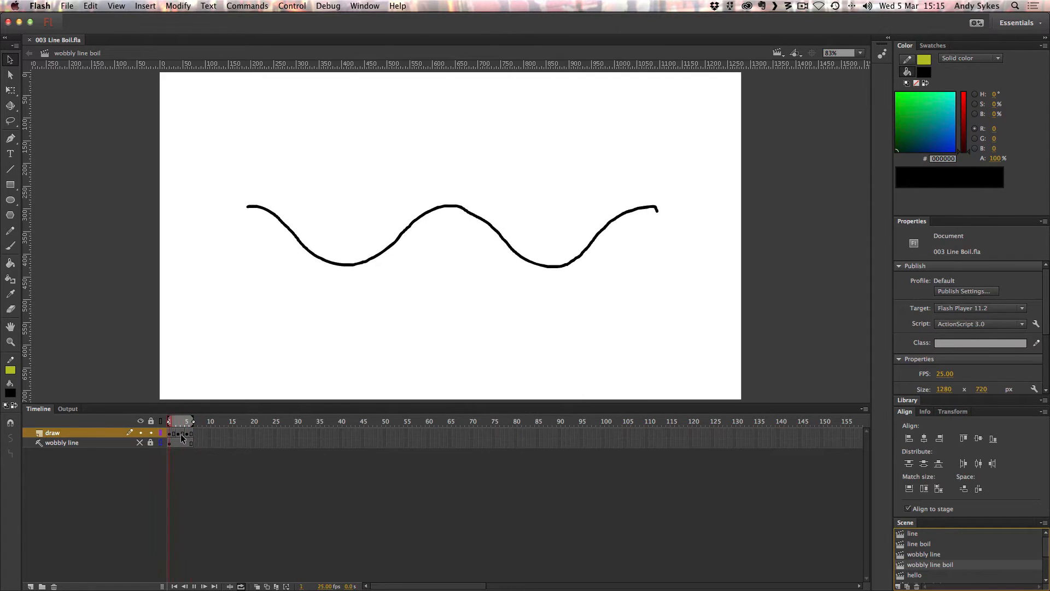
left_click(186, 420)
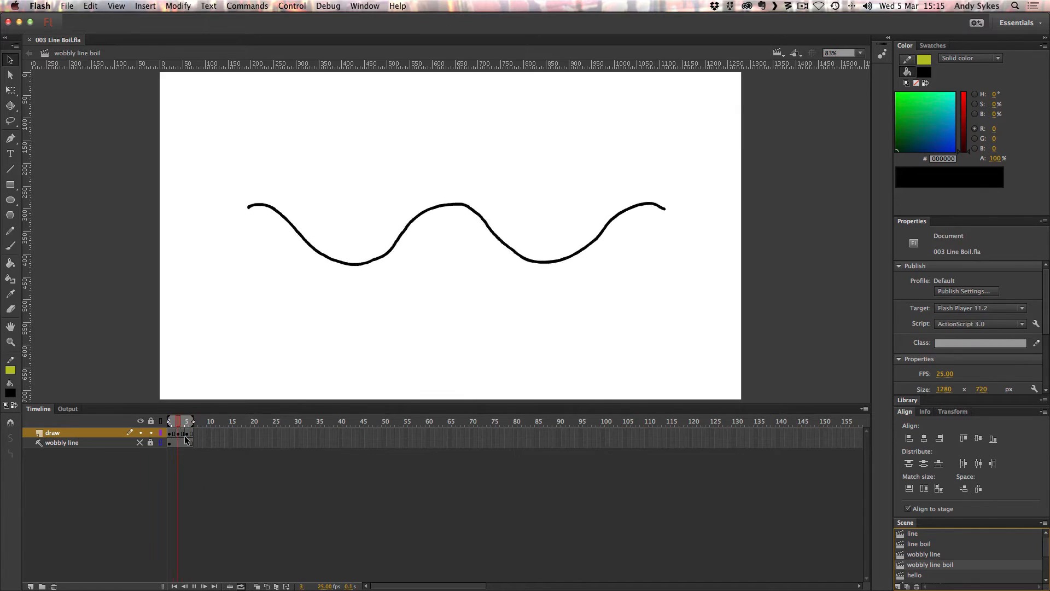
- Replay and pause the boiling line a few more times to compare its redrawn frames
left_click(181, 420)
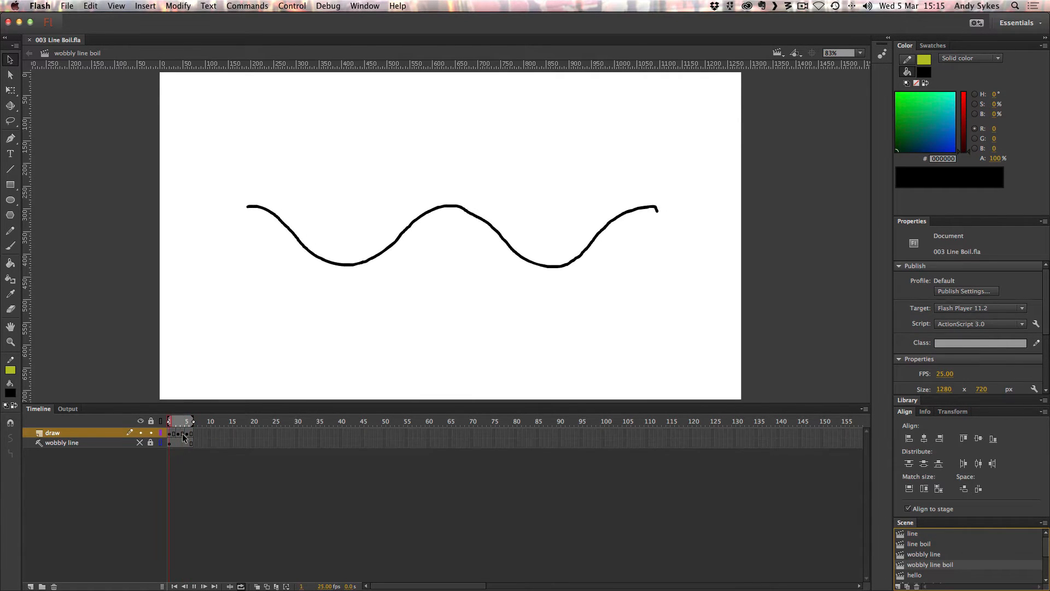
left_click(175, 420)
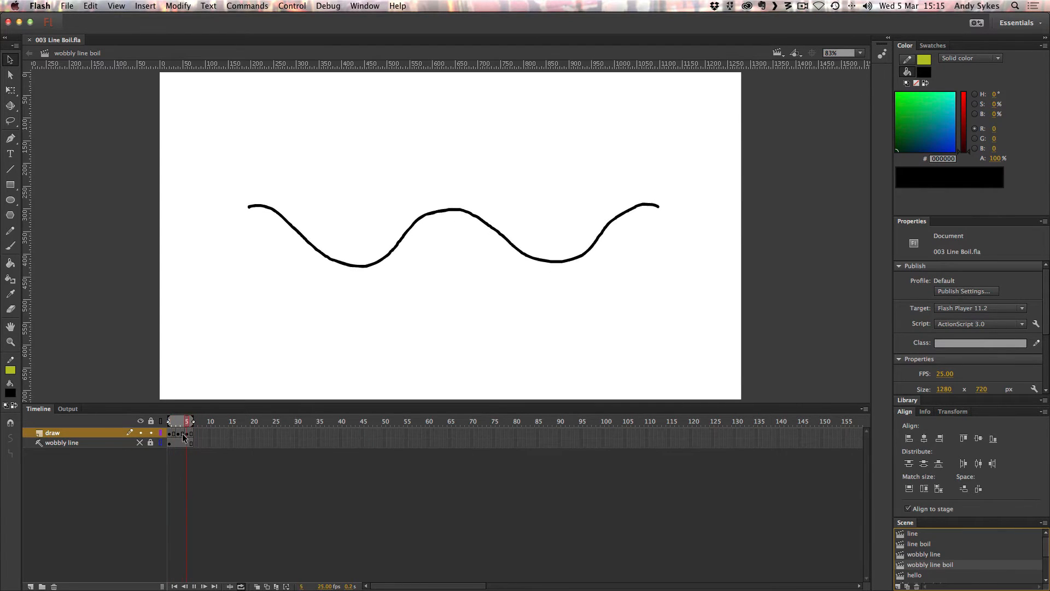
left_click(179, 419)
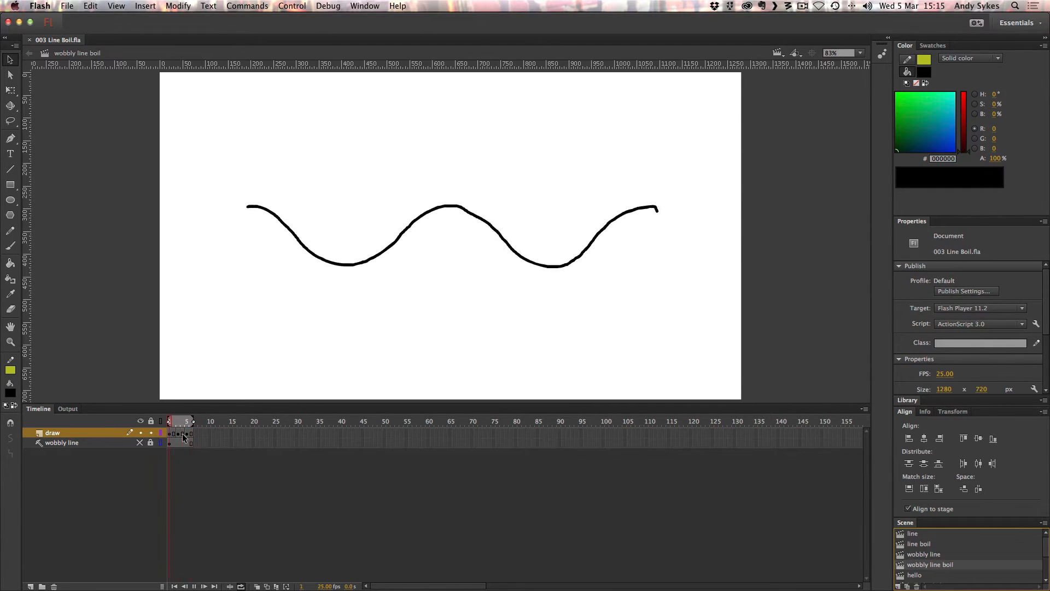
left_click(914, 574)
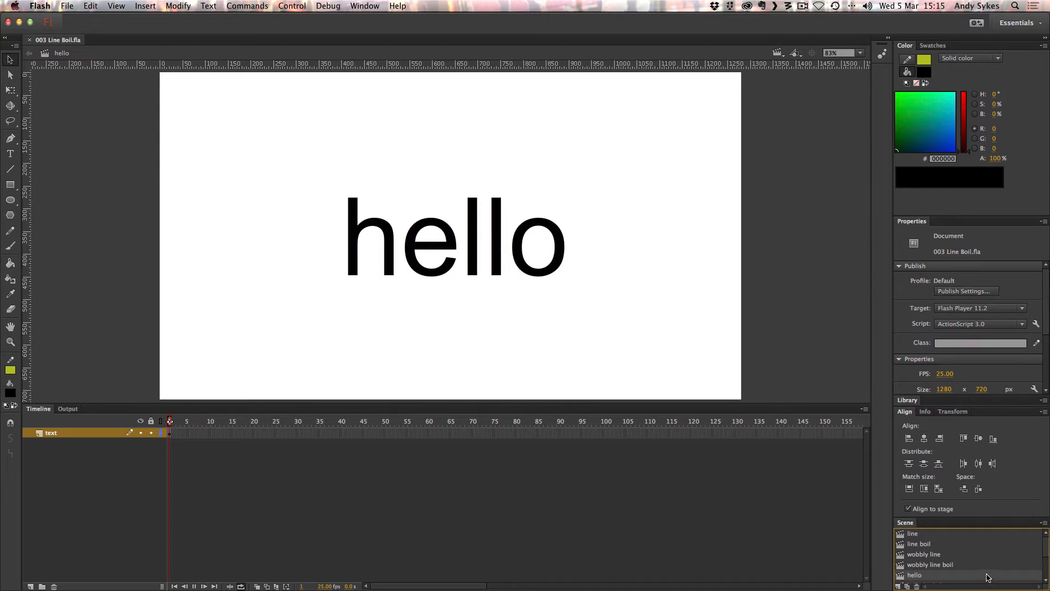
- Open the hello boiled scene and play its hand-drawn hello animation, then stop it
scroll("down", 3)
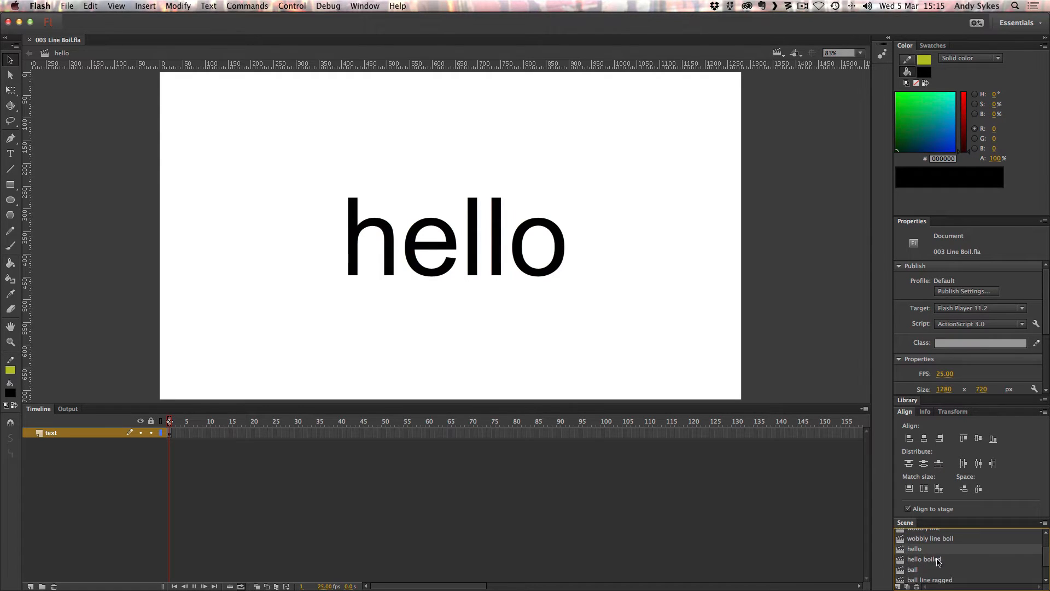
double_click(924, 559)
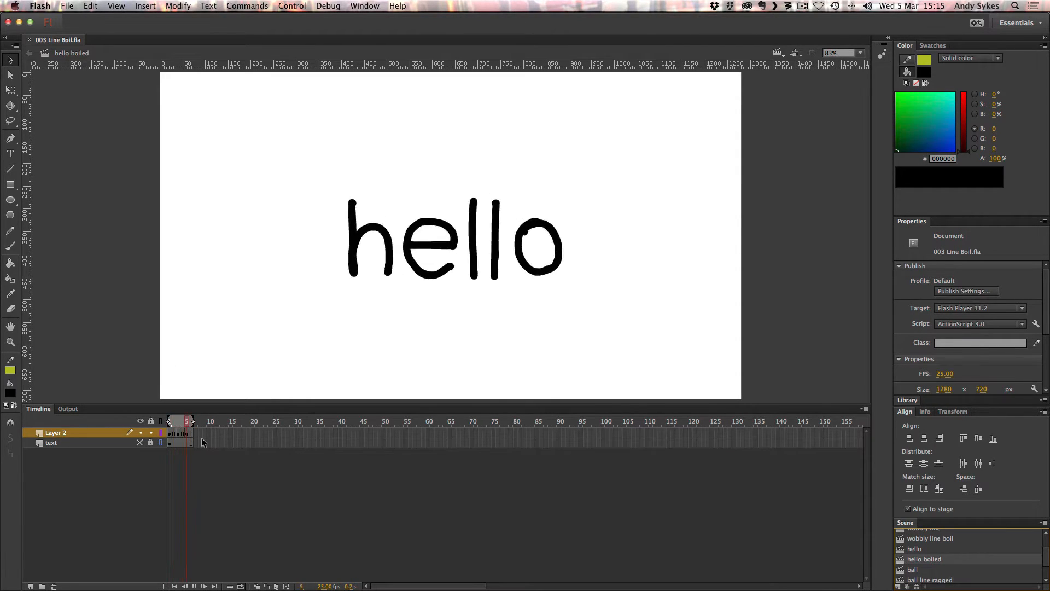
left_click(169, 420)
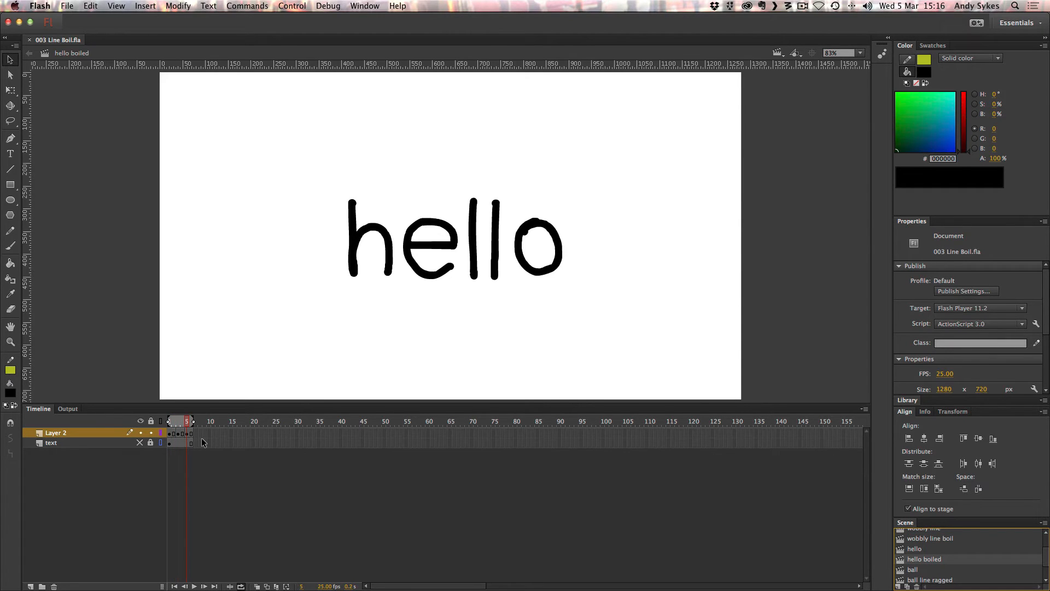
left_click(193, 586)
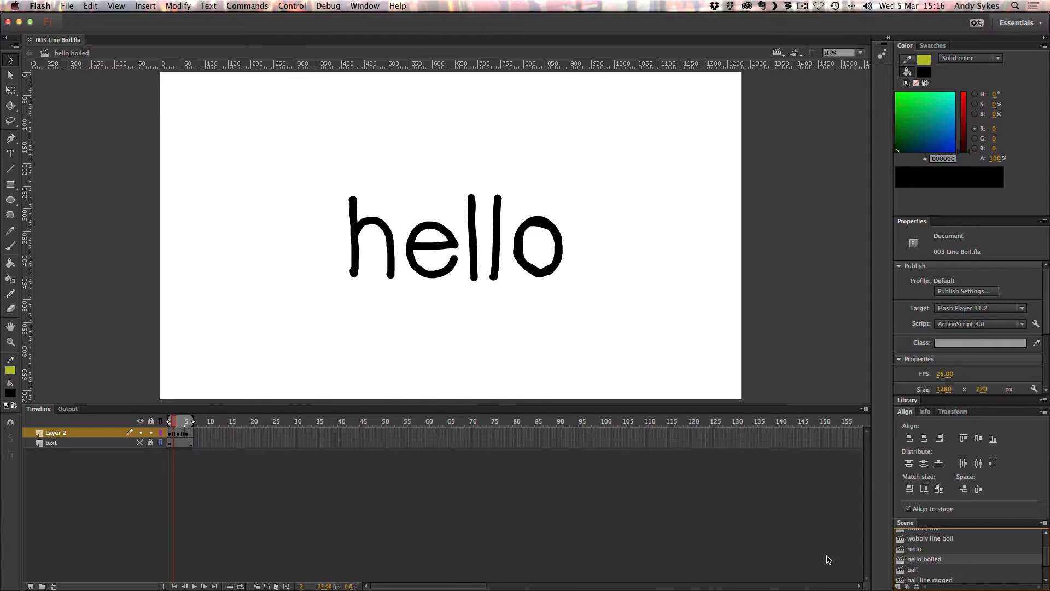
left_click(911, 577)
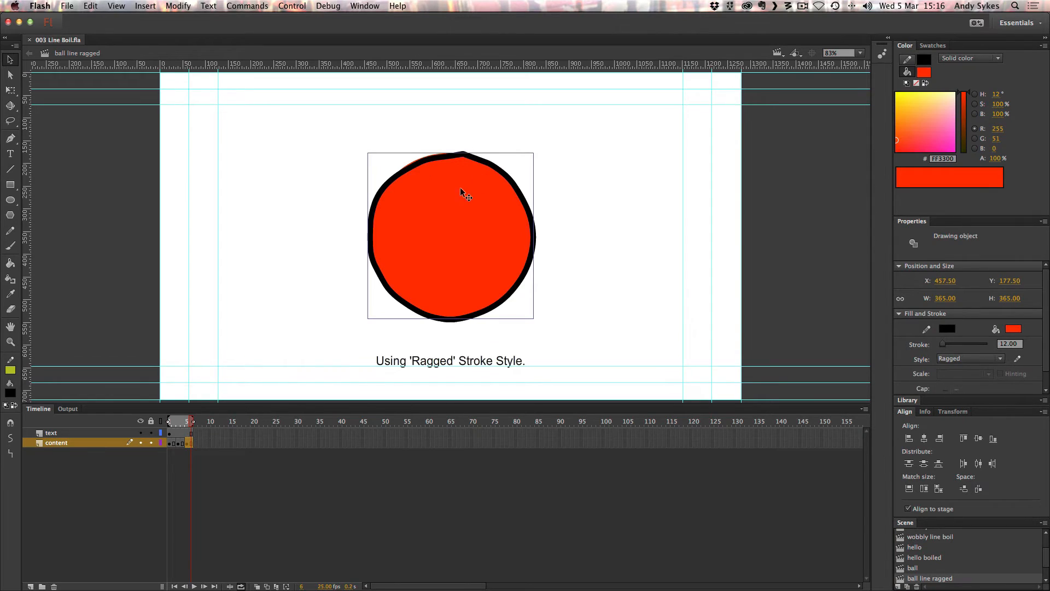
mouse_move(911, 365)
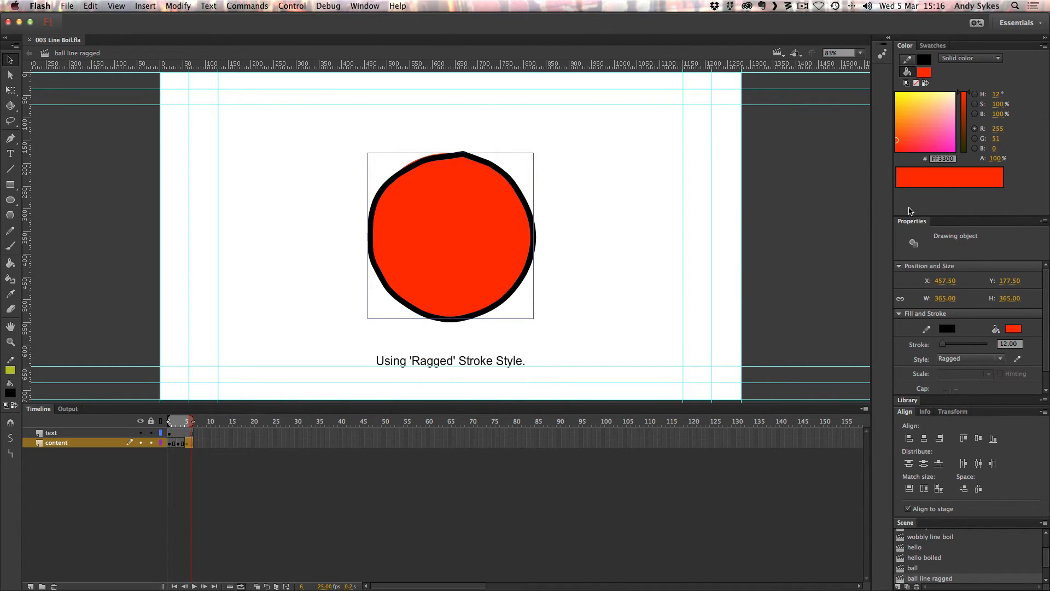
- Confirm the ball outline's Ragged stroke style with wavy height and medium wave length
left_click(1017, 359)
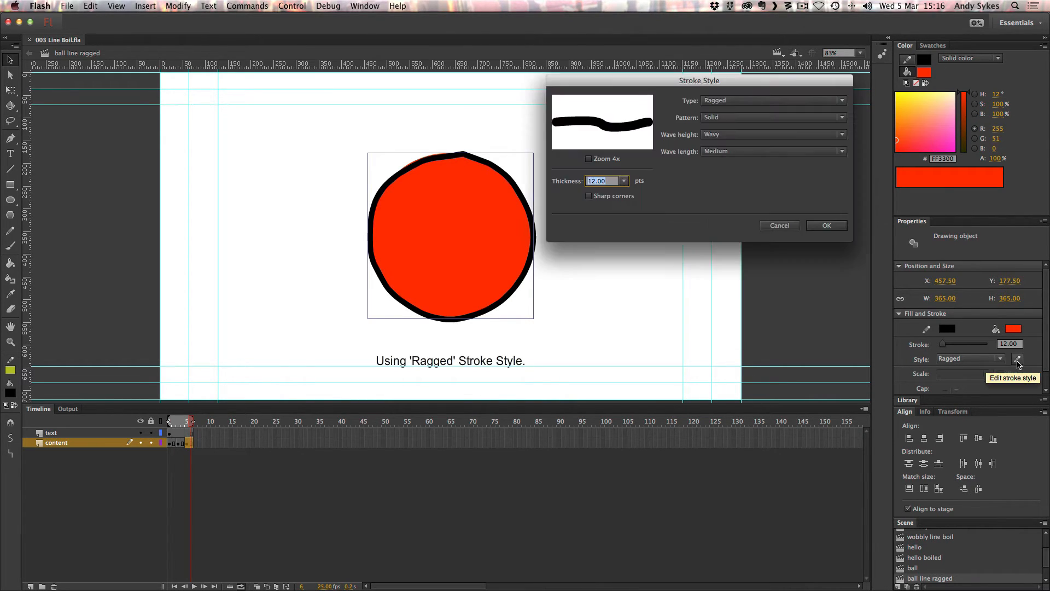
mouse_move(716, 109)
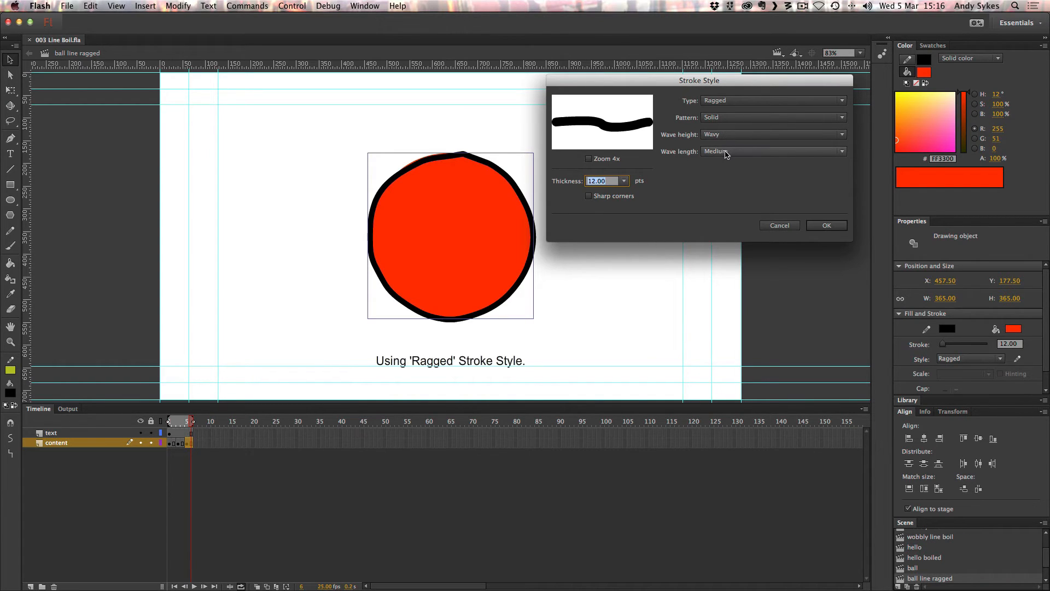
mouse_move(834, 216)
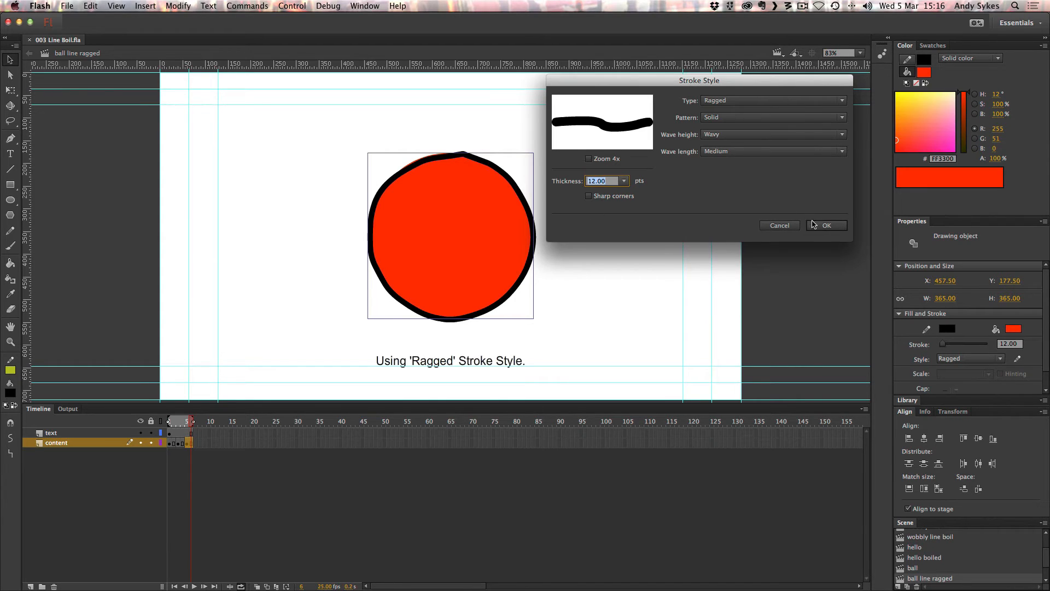
left_click(827, 226)
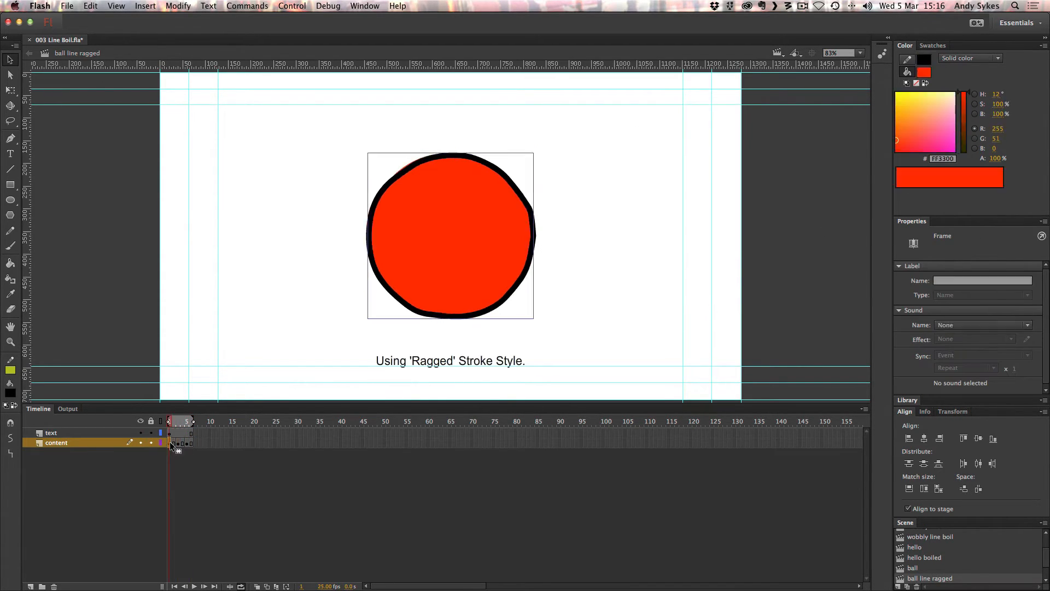
left_click_drag(168, 420, 186, 420)
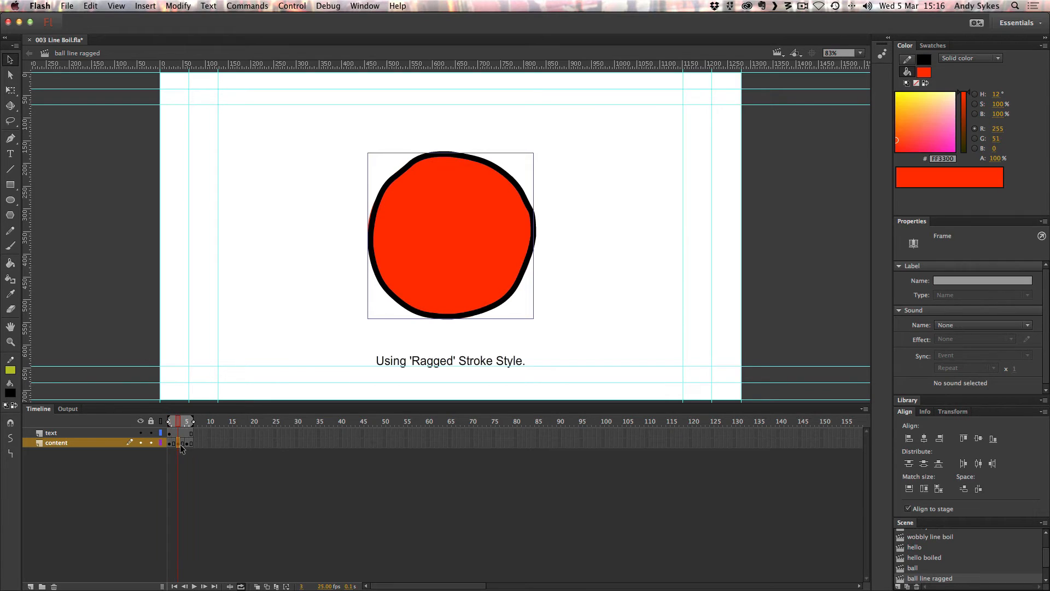
left_click(186, 420)
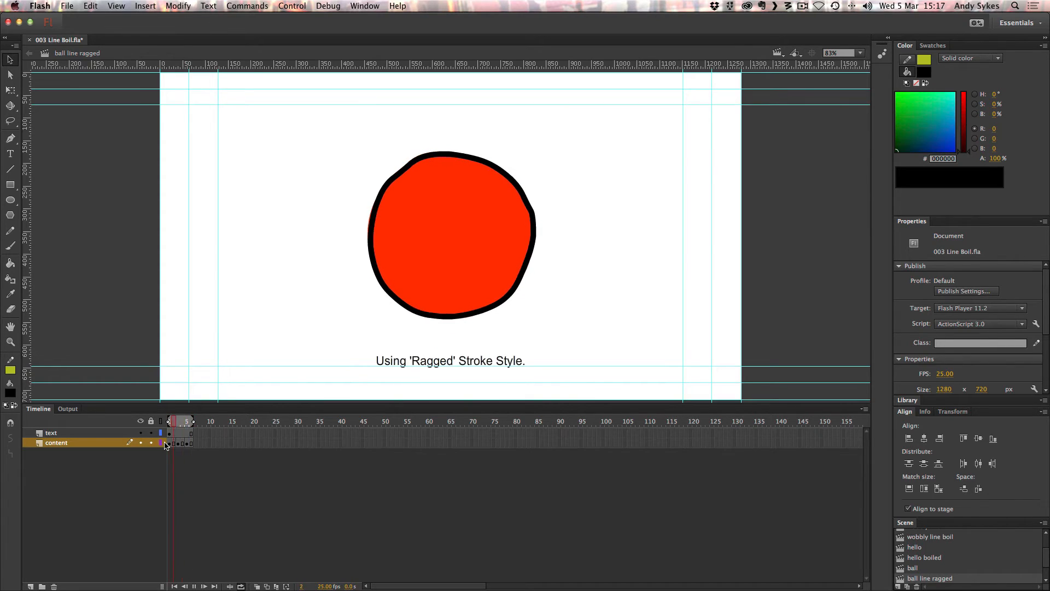
- Switch to the ball hand drawn scene and toggle the ball guide layer's visibility
left_click(190, 442)
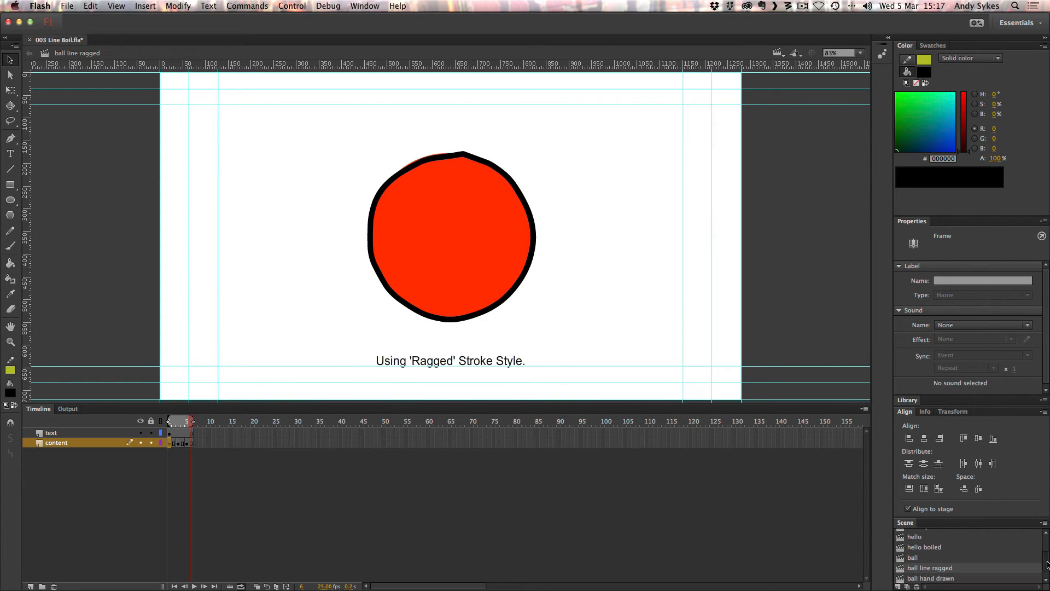
left_click(929, 568)
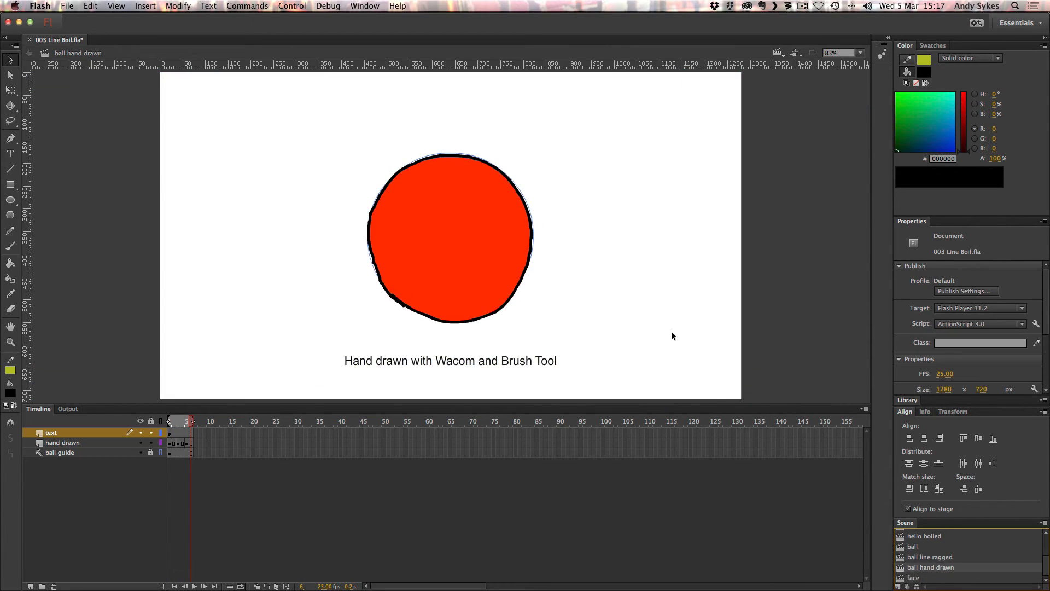
left_click(194, 585)
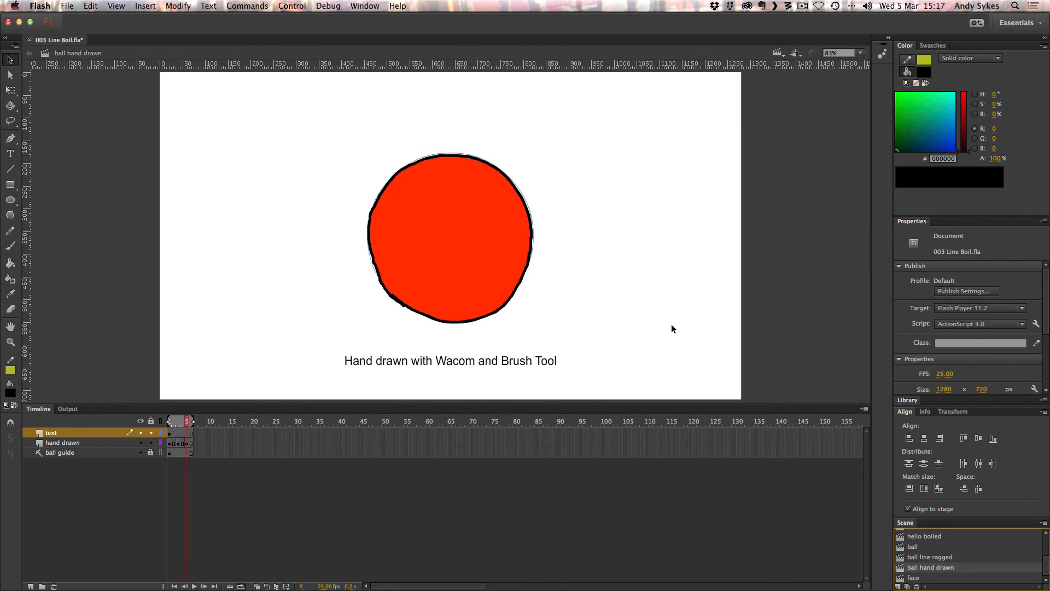
left_click(140, 452)
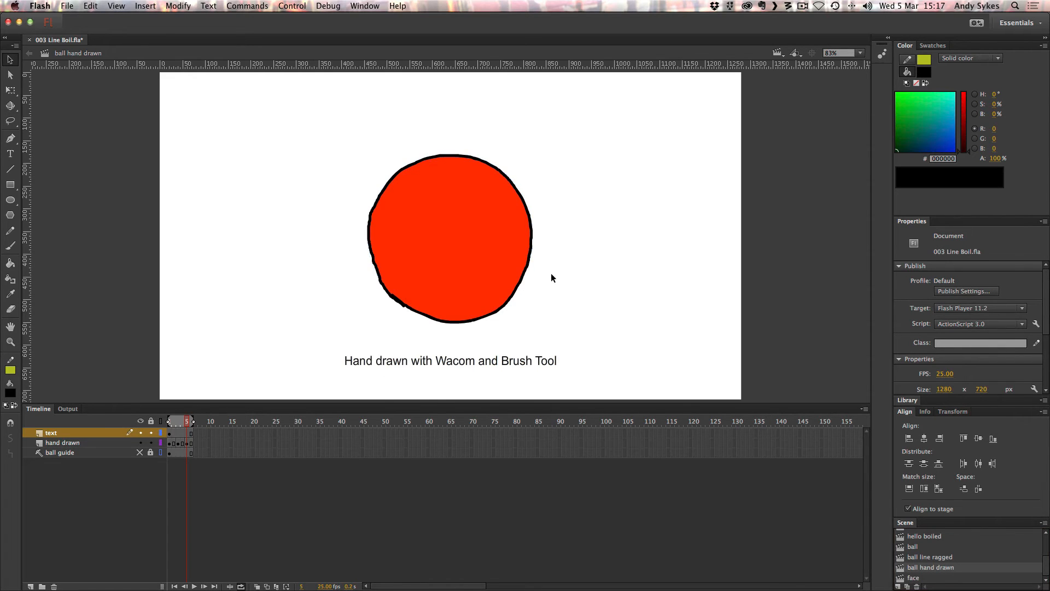
left_click(193, 585)
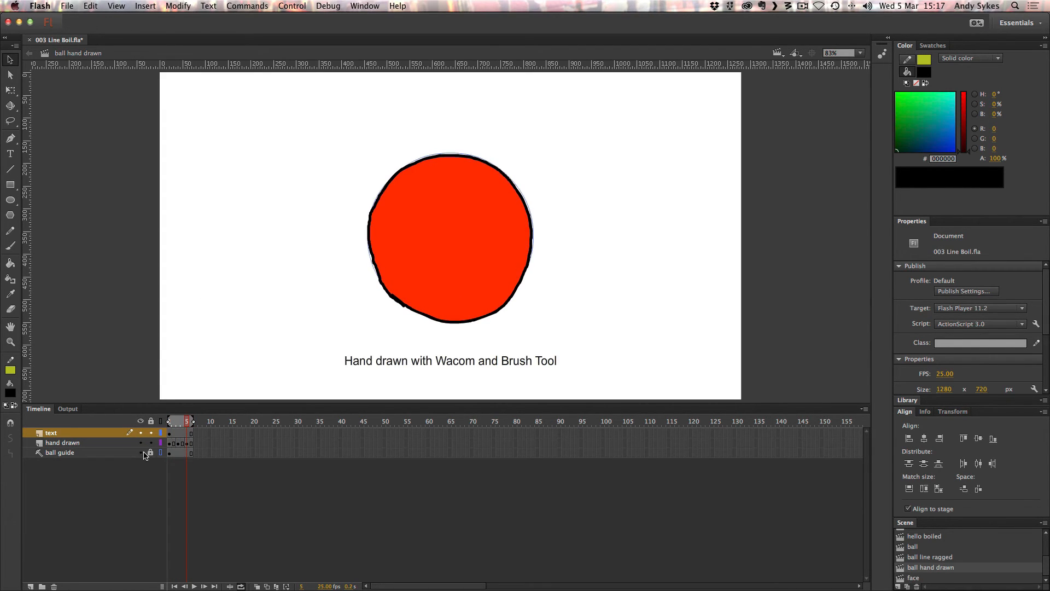
- Toggle the hand drawn and text layers' visibility to compare guide and drawing
left_click(141, 441)
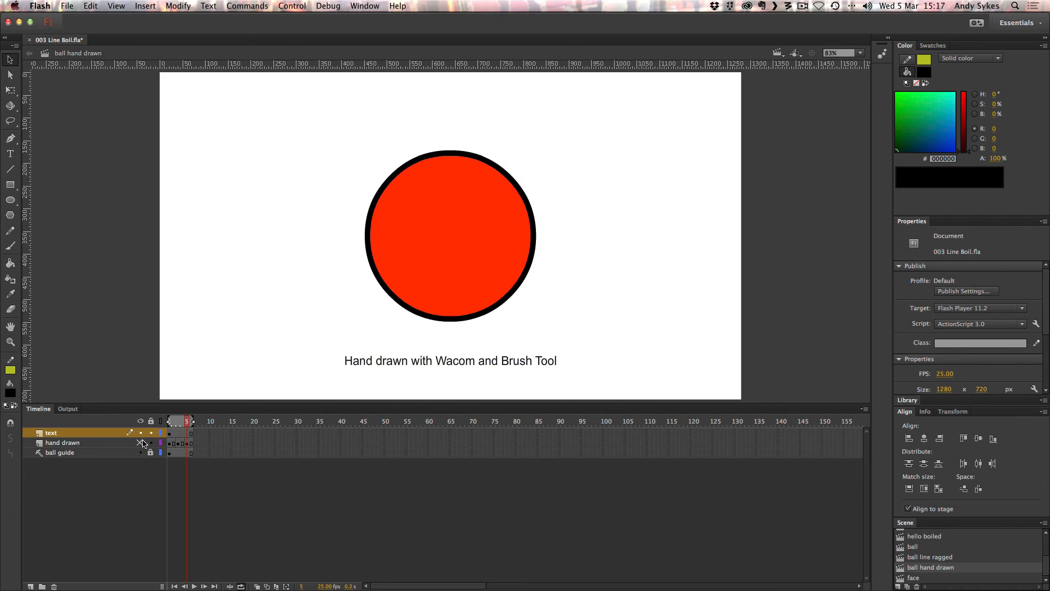
left_click(140, 432)
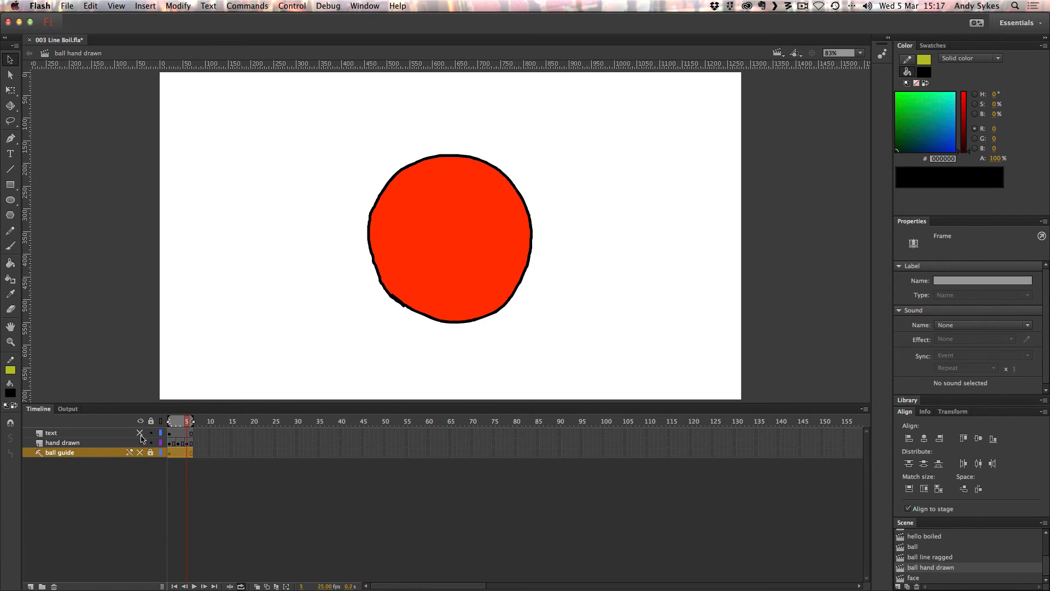
left_click(141, 433)
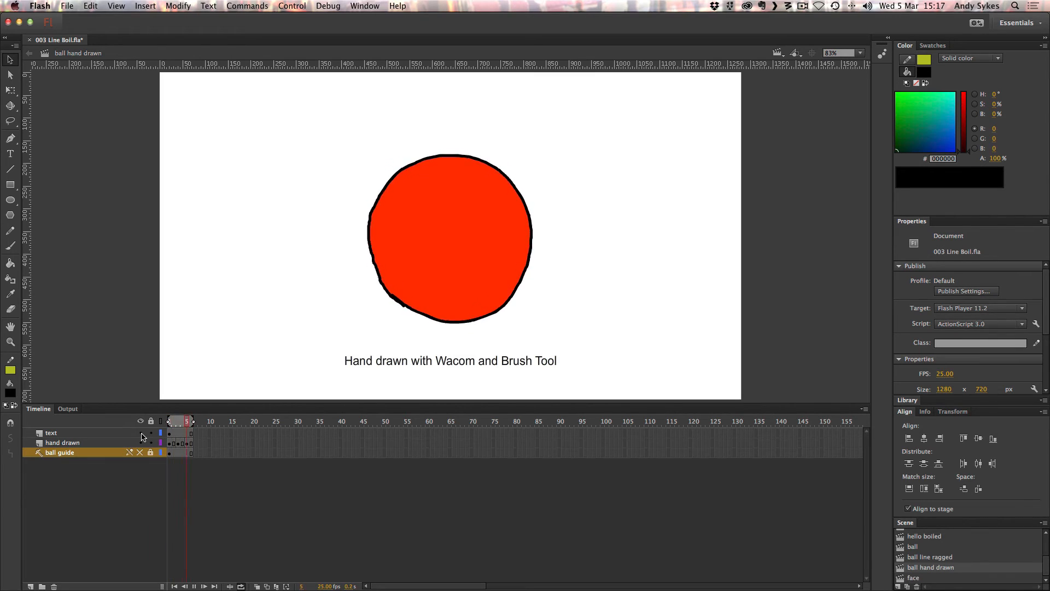
left_click(168, 420)
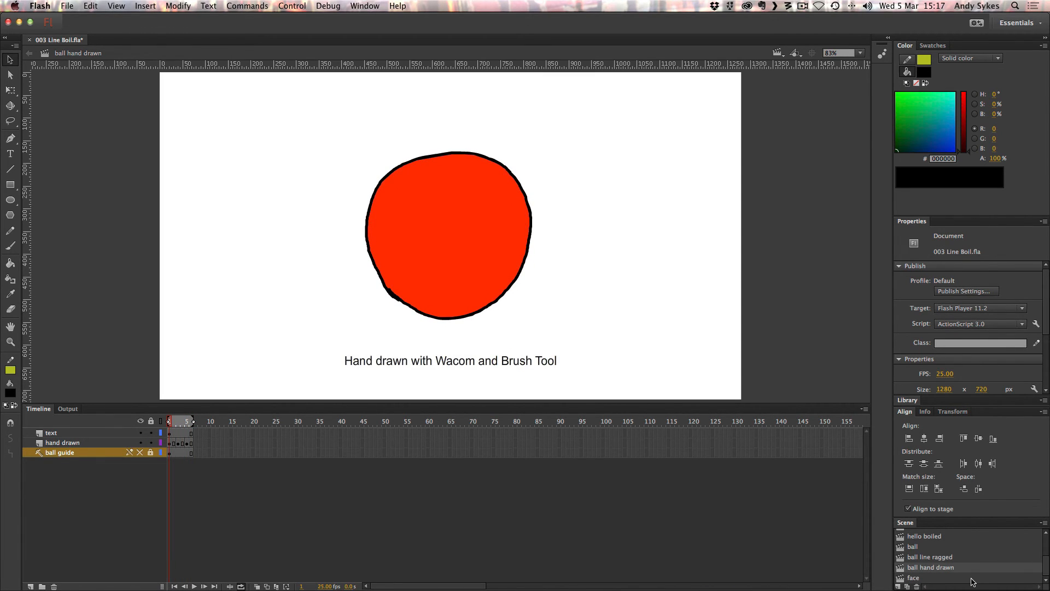
- Switch to the face scene and step through its wobbling boil frames
left_click(912, 576)
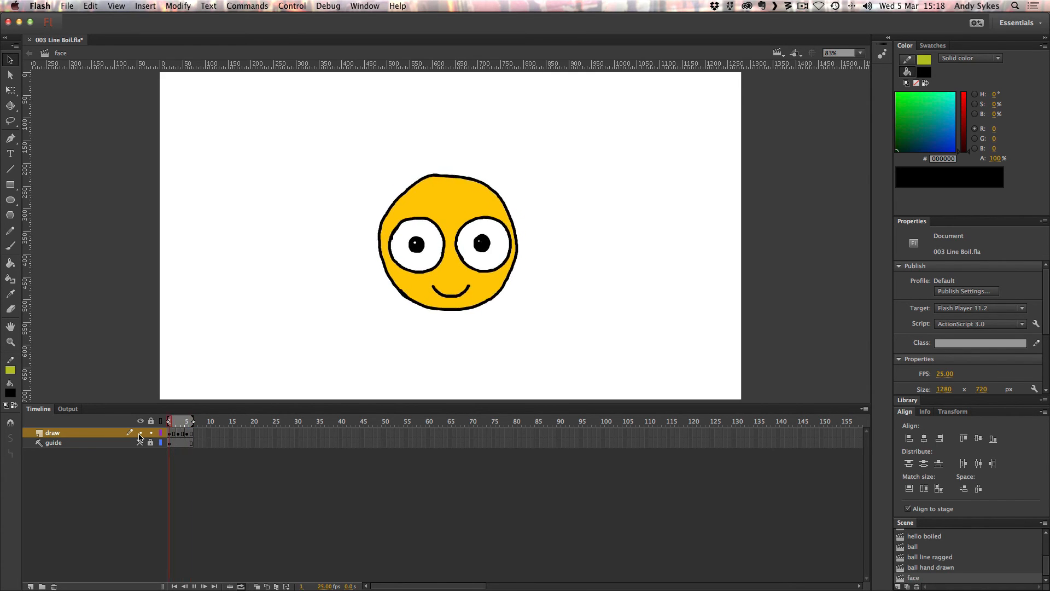
left_click(174, 420)
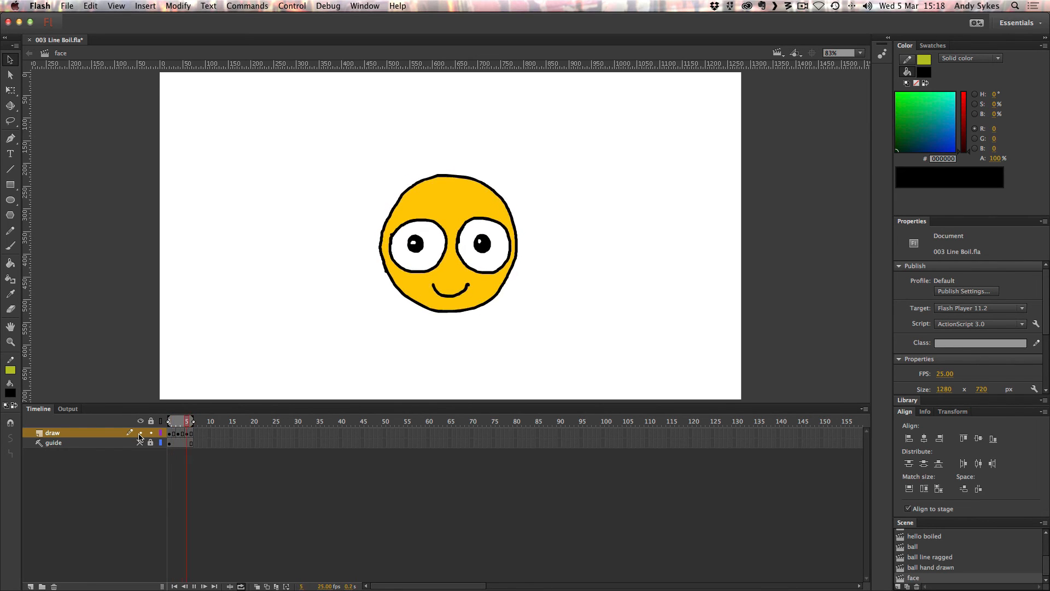
left_click(167, 420)
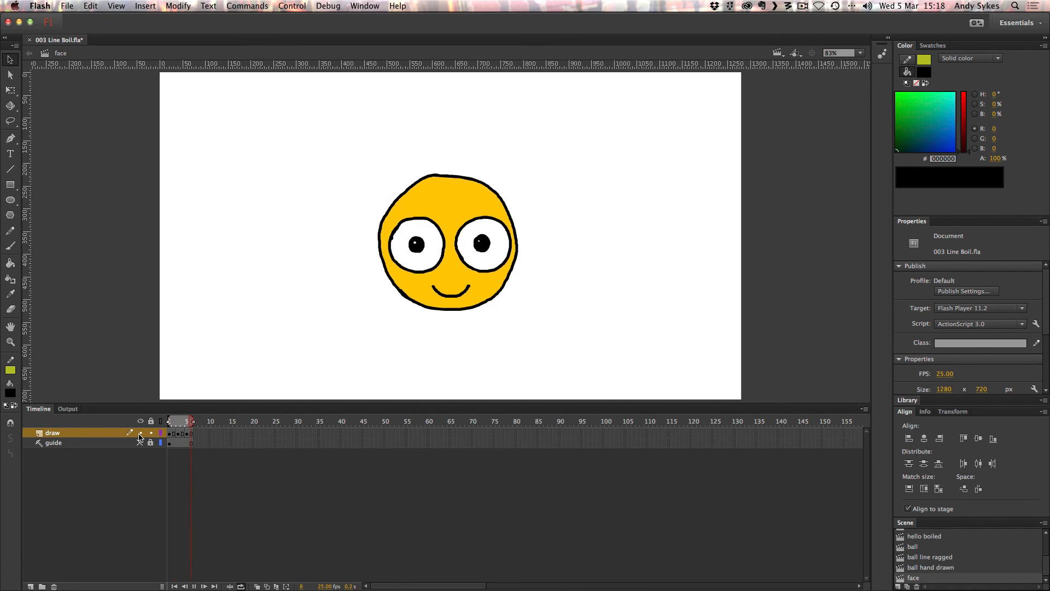
left_click(175, 420)
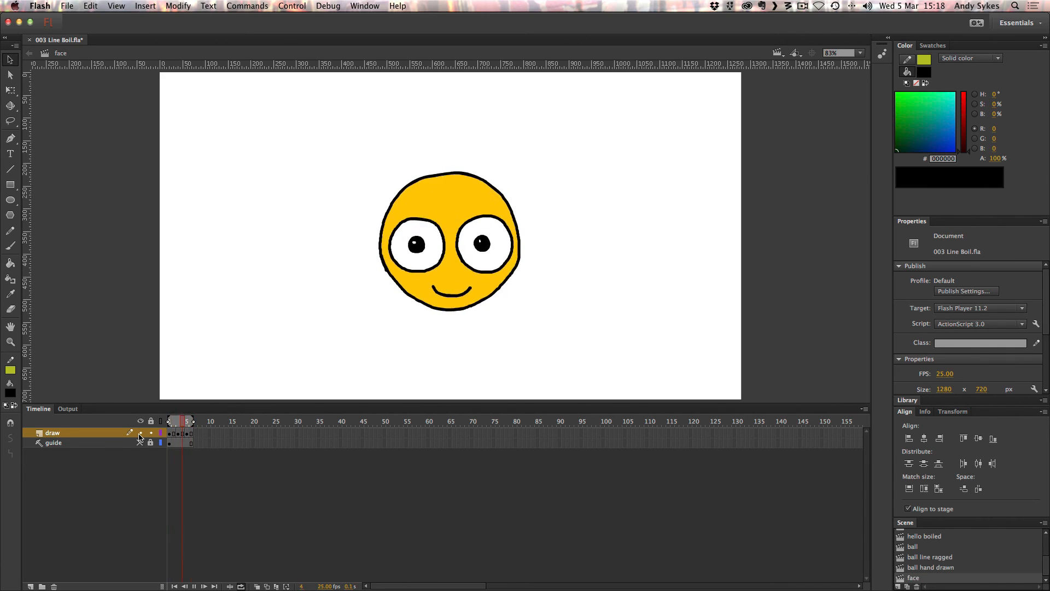
left_click(169, 419)
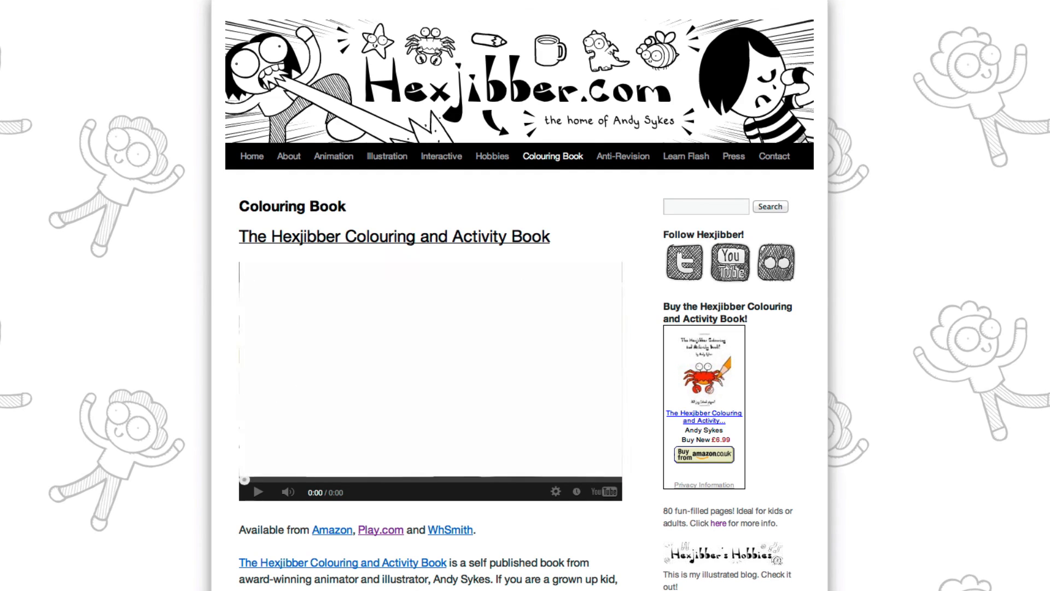
- Go to the Anti-Revision page on Hexjibber.com
left_click(621, 157)
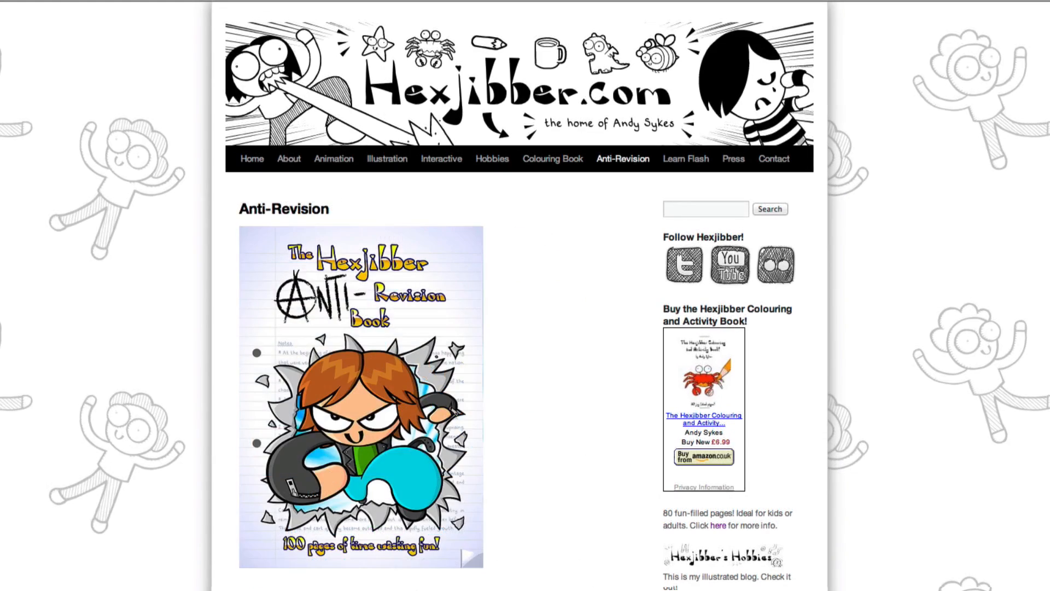